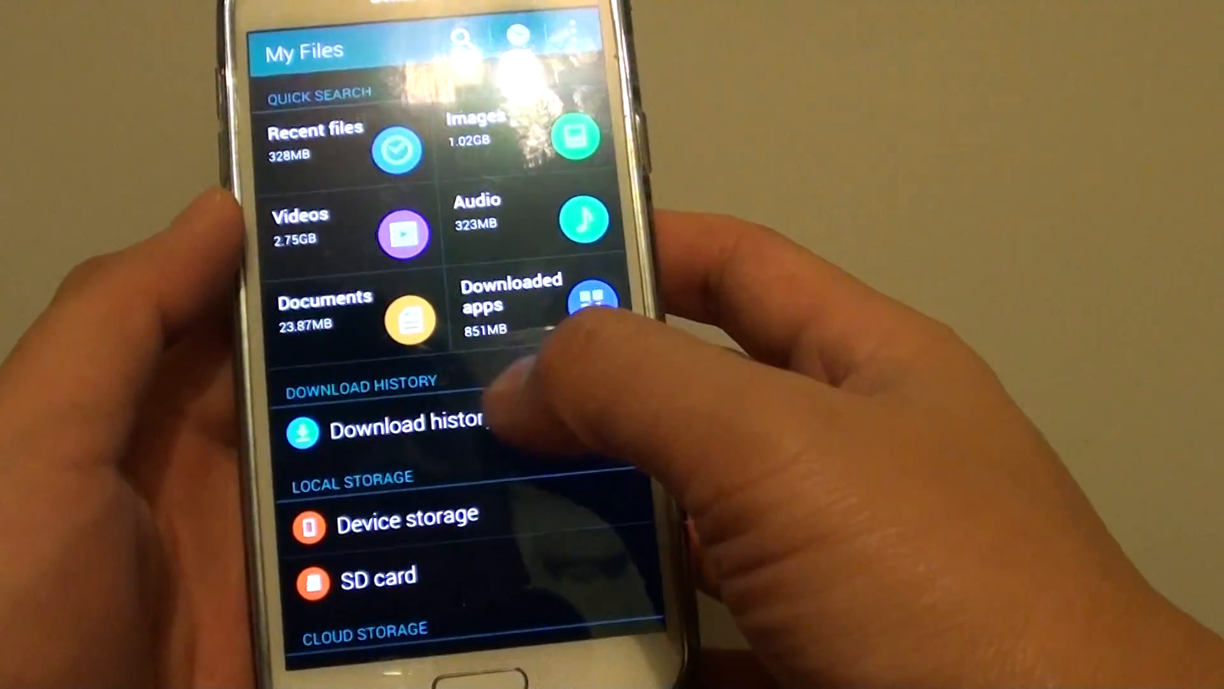
Step: Enter Device storage and scroll its folder list down to locate the temp folder
scroll("down", 3)
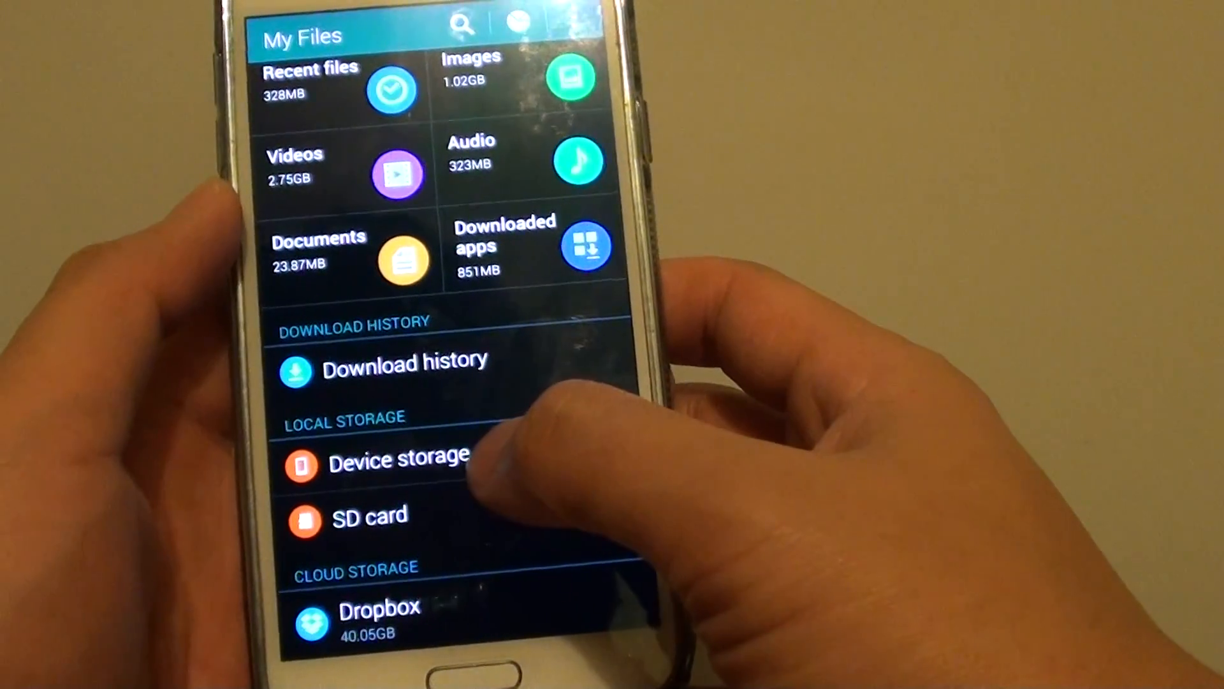
left_click(398, 459)
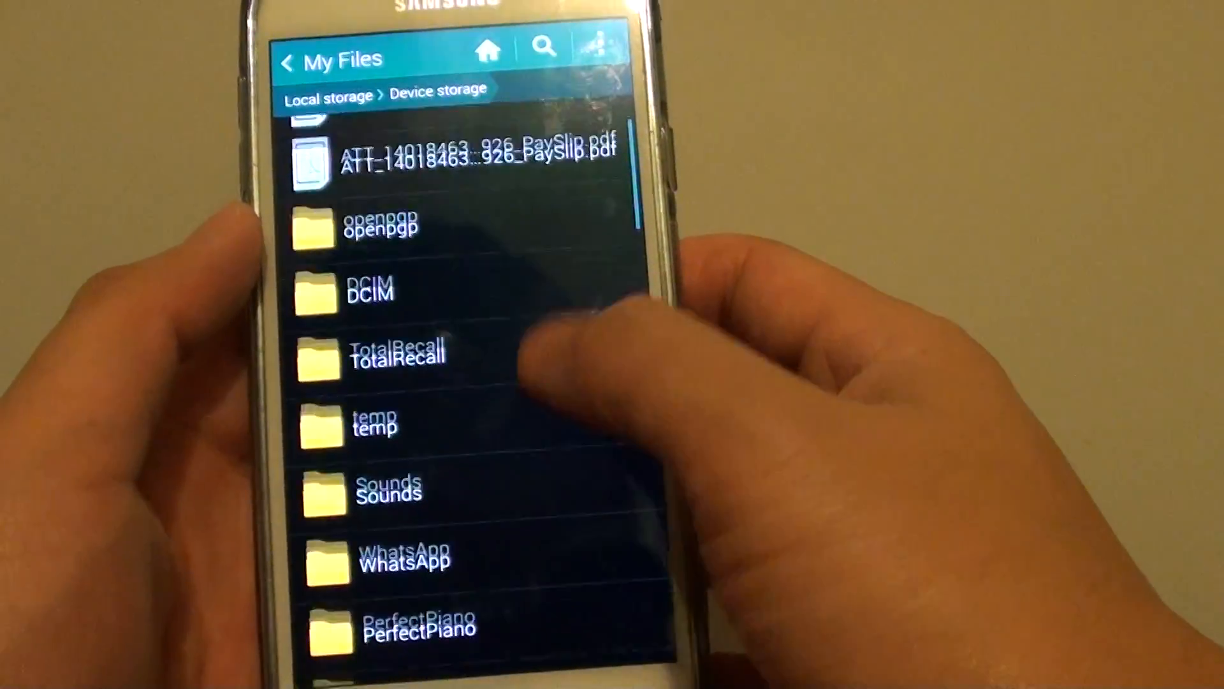
scroll("down", 3)
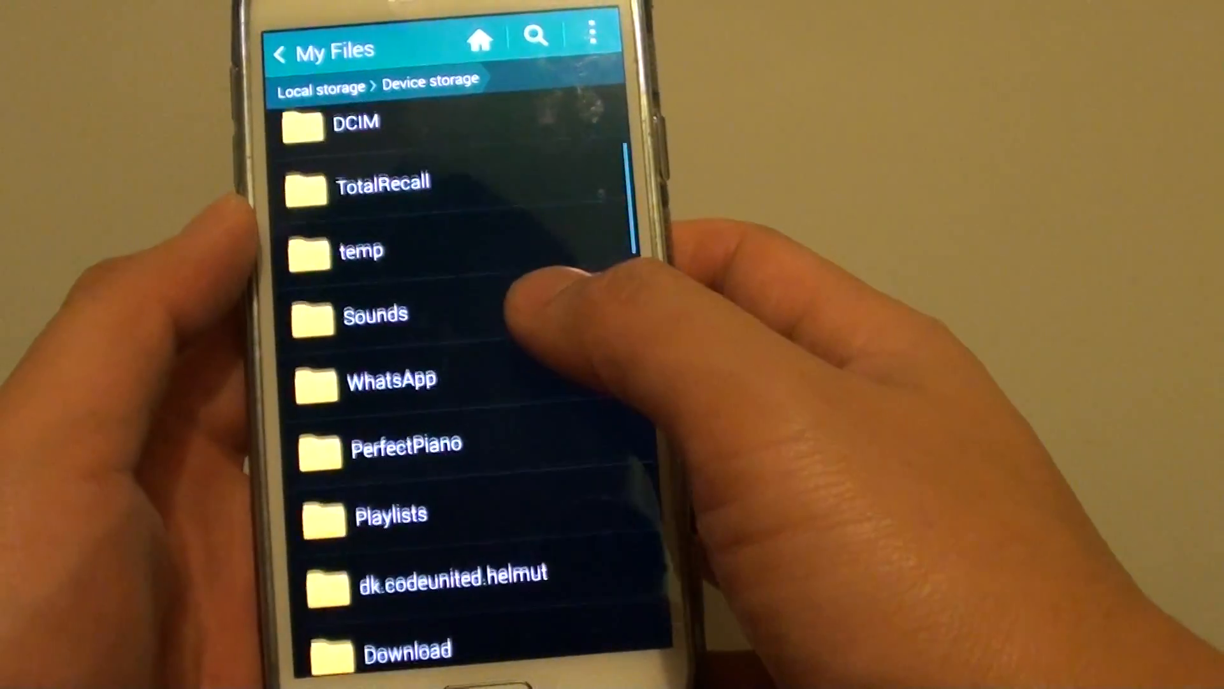
scroll("down", 3)
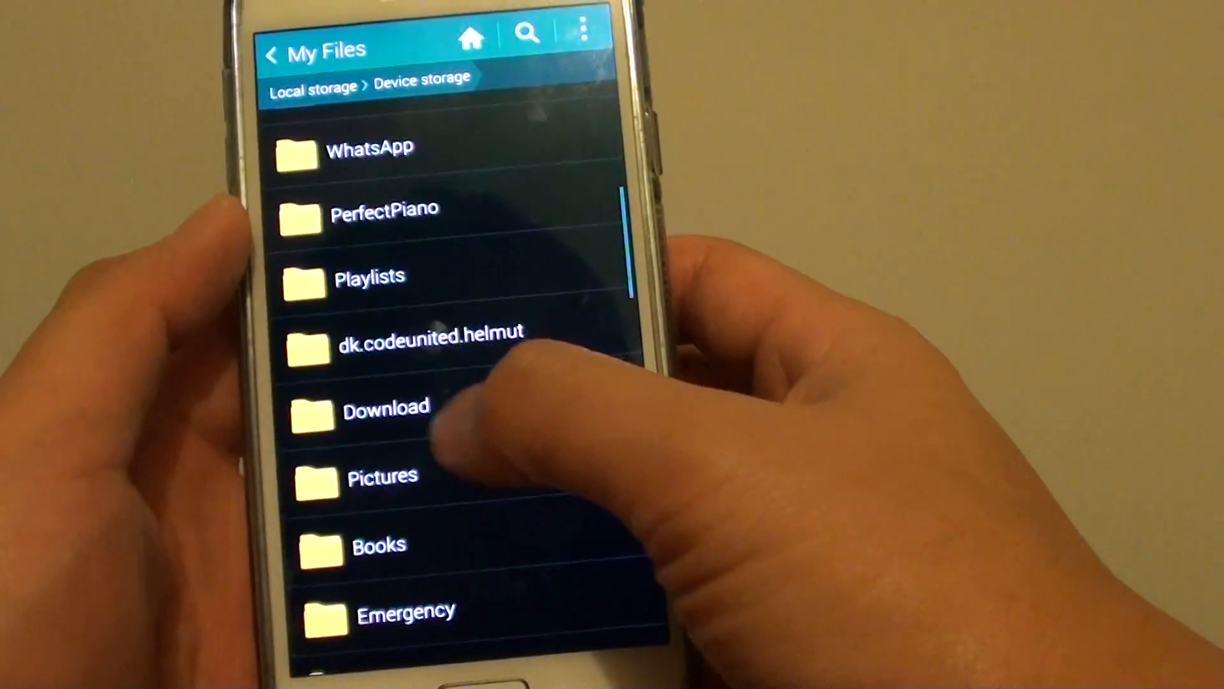
scroll("down", 3)
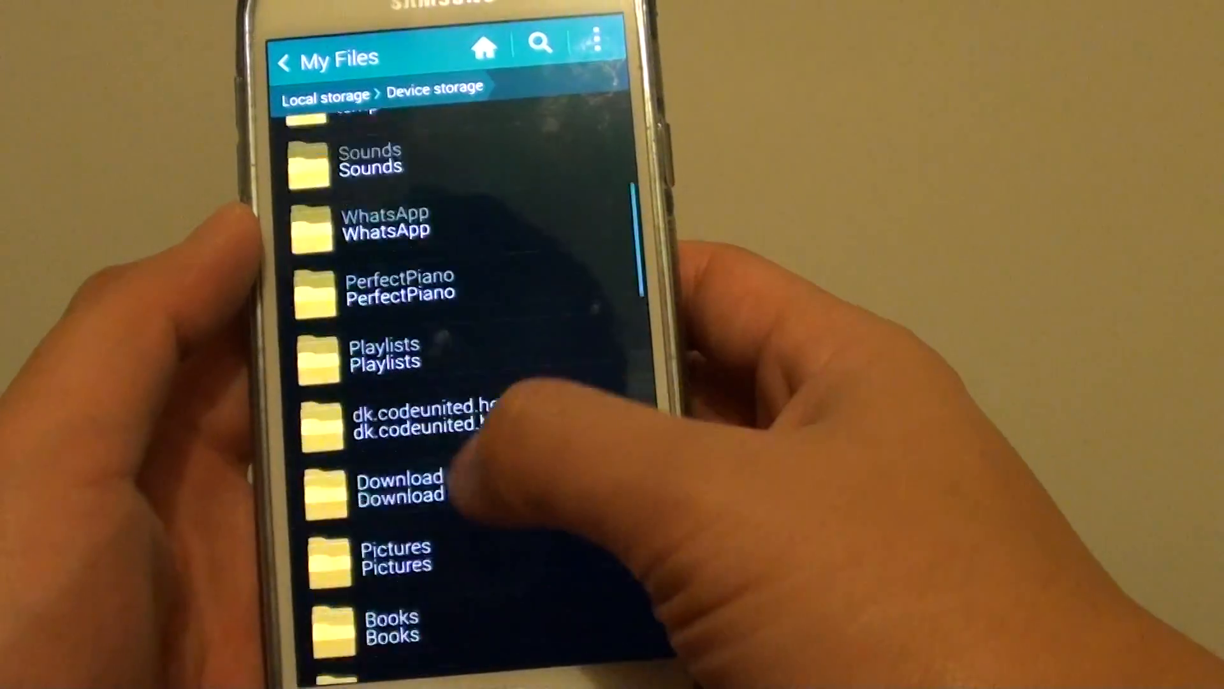
scroll("down", 3)
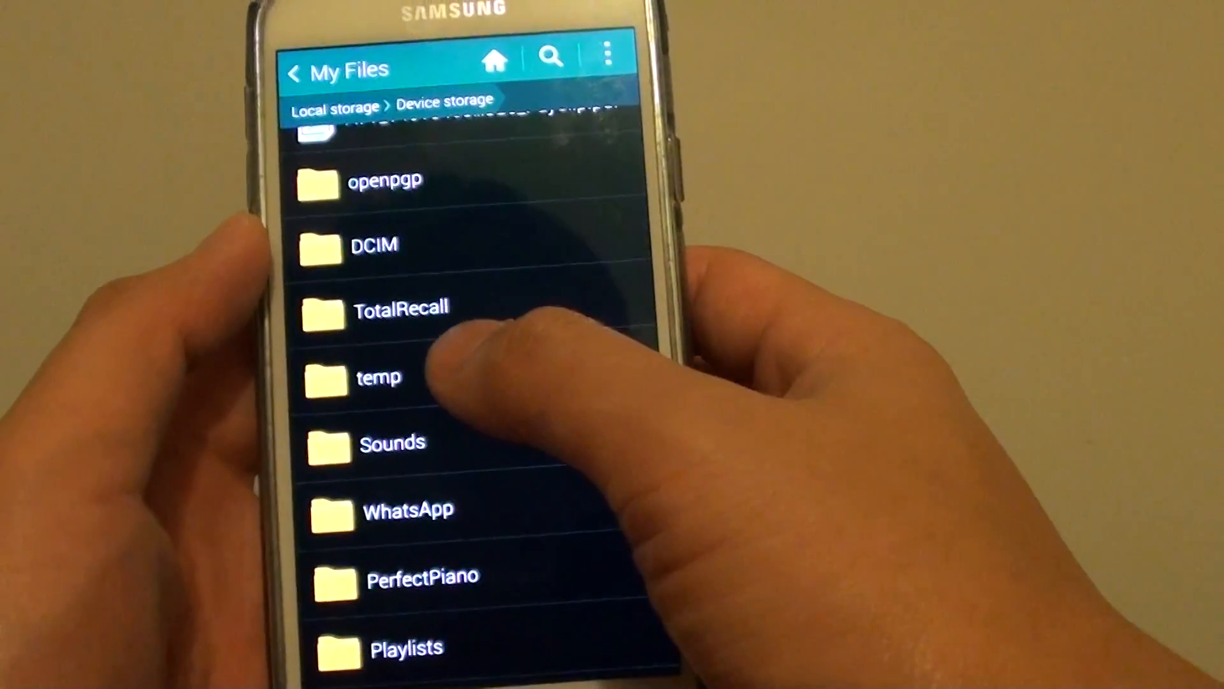
Step: Inside temp, select all three items and bring up the actions menu
left_click(378, 377)
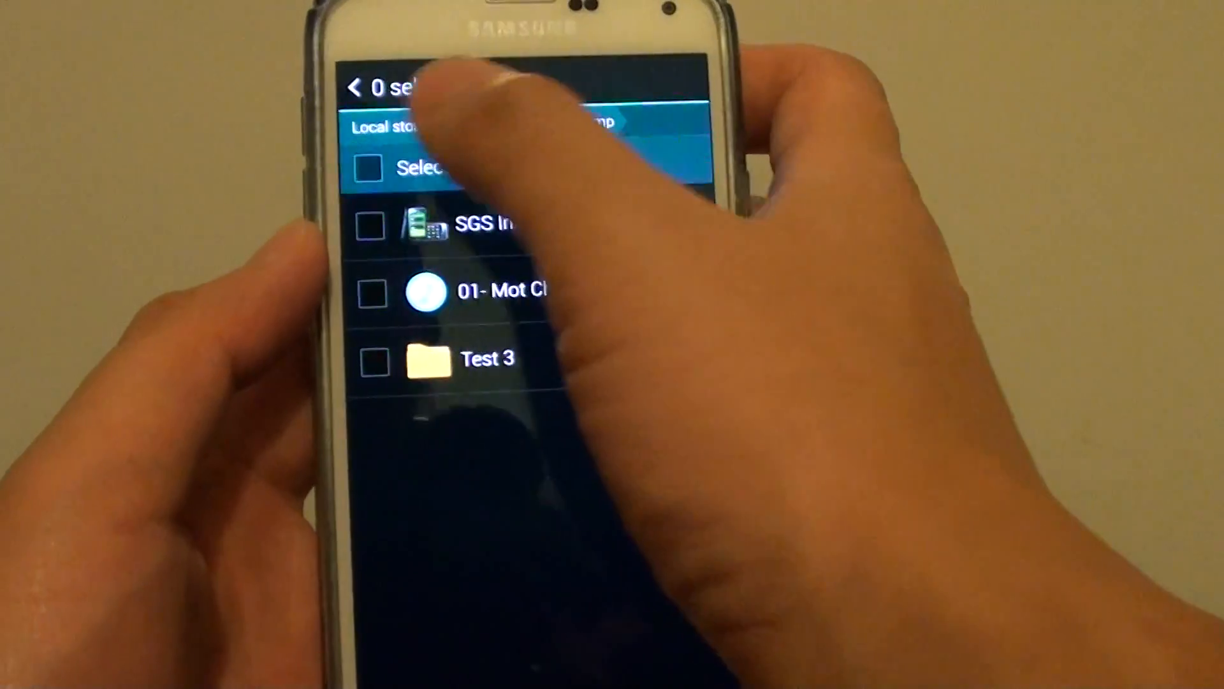
left_click(369, 166)
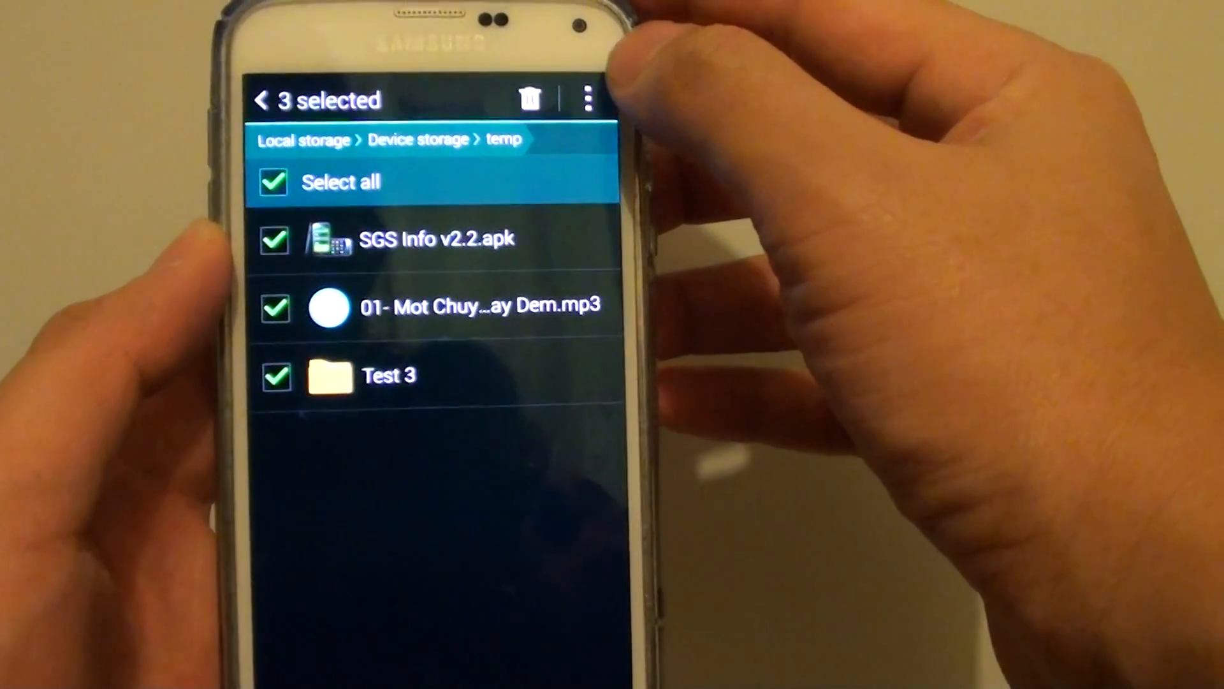
left_click(588, 100)
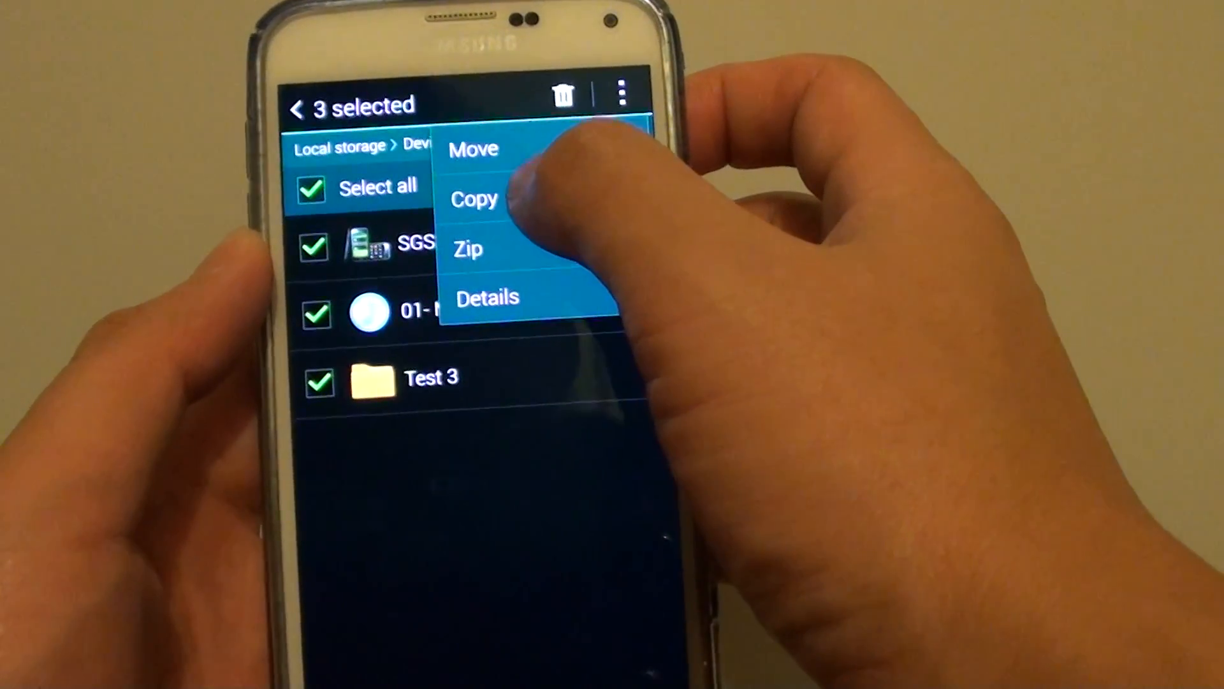
Step: Copy the three items and browse to the SD card's Test folder as destination
left_click(473, 199)
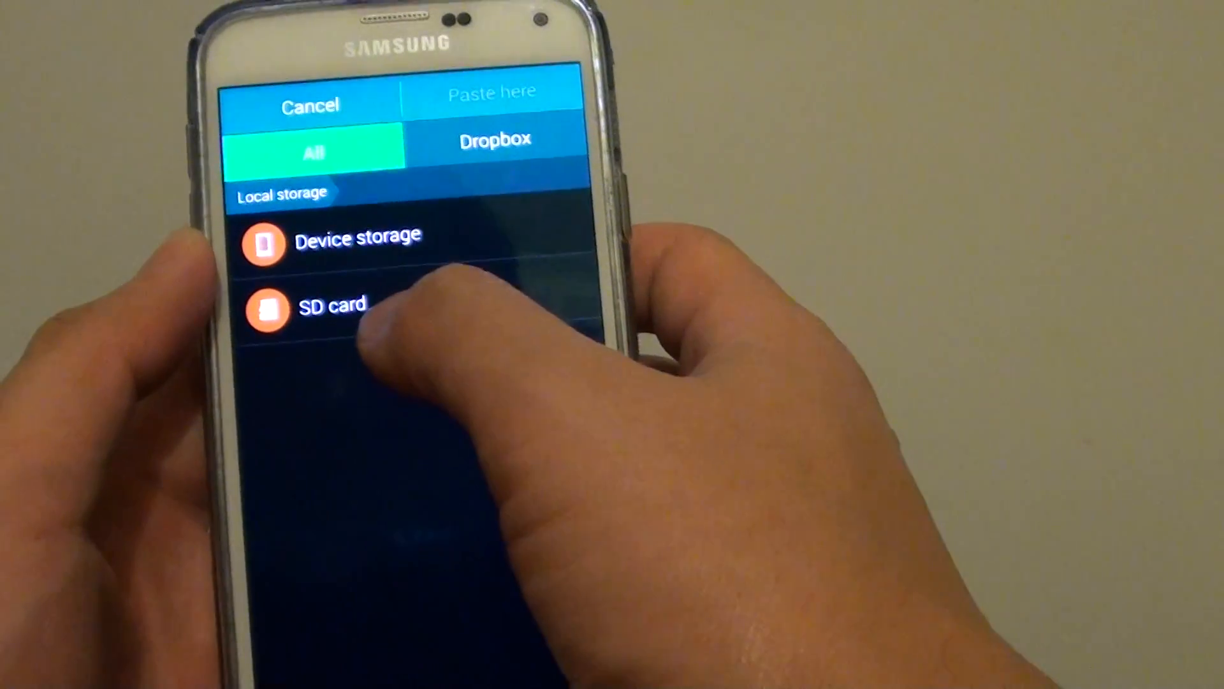
left_click(333, 305)
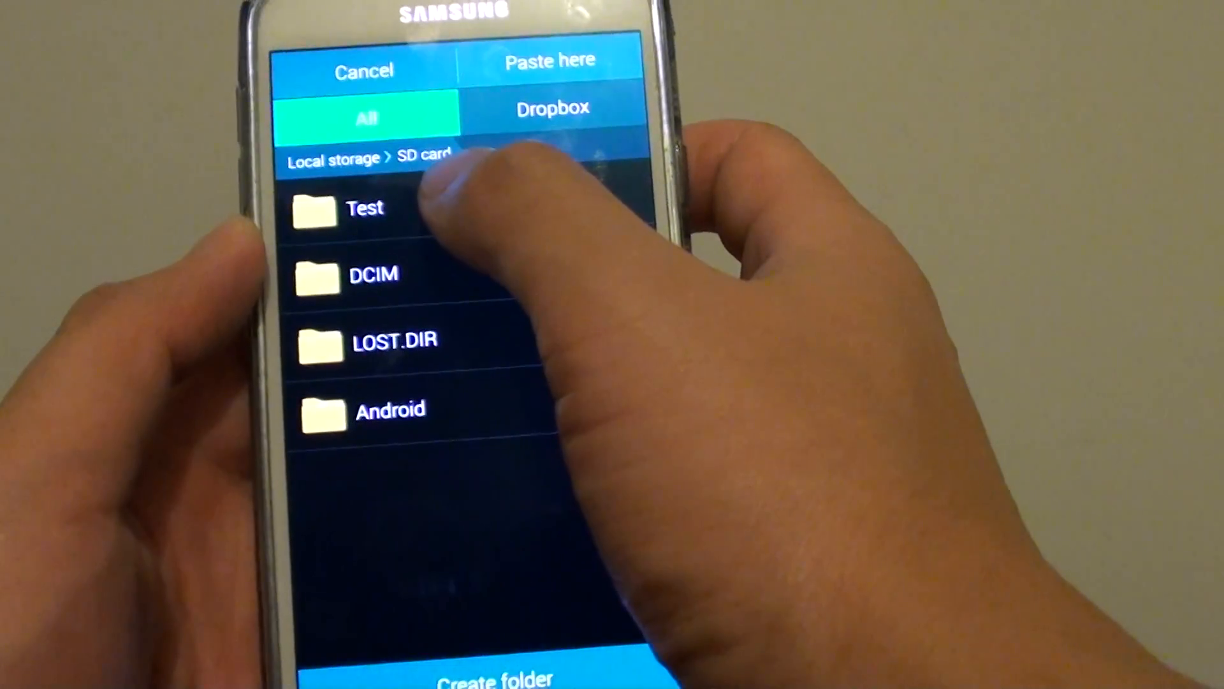
left_click(365, 209)
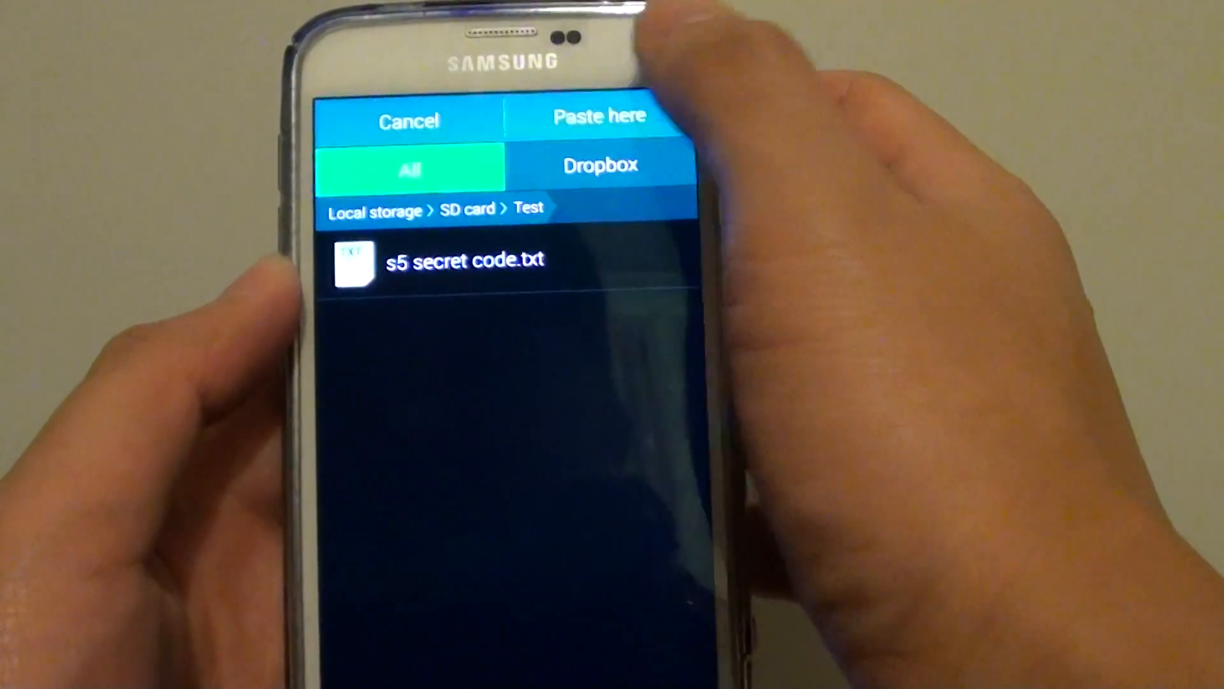
Step: Paste into Test, then select SGS Info v2.2.apk and the mp3 for another action
left_click(598, 115)
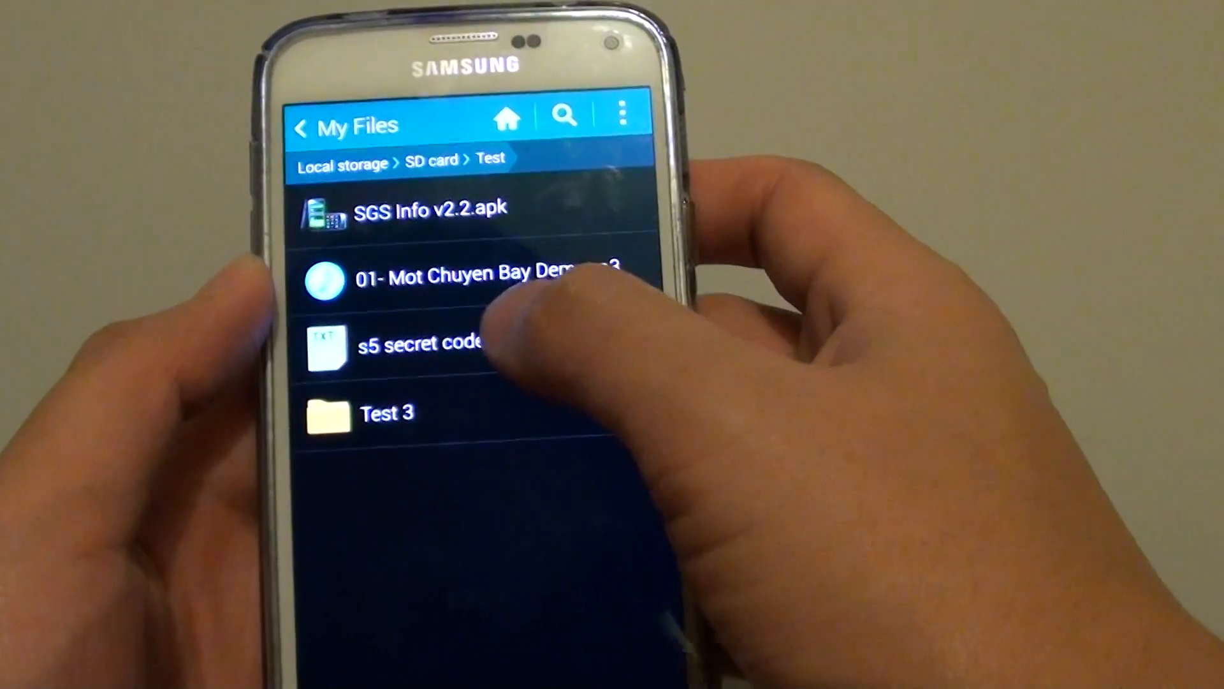
left_click(430, 211)
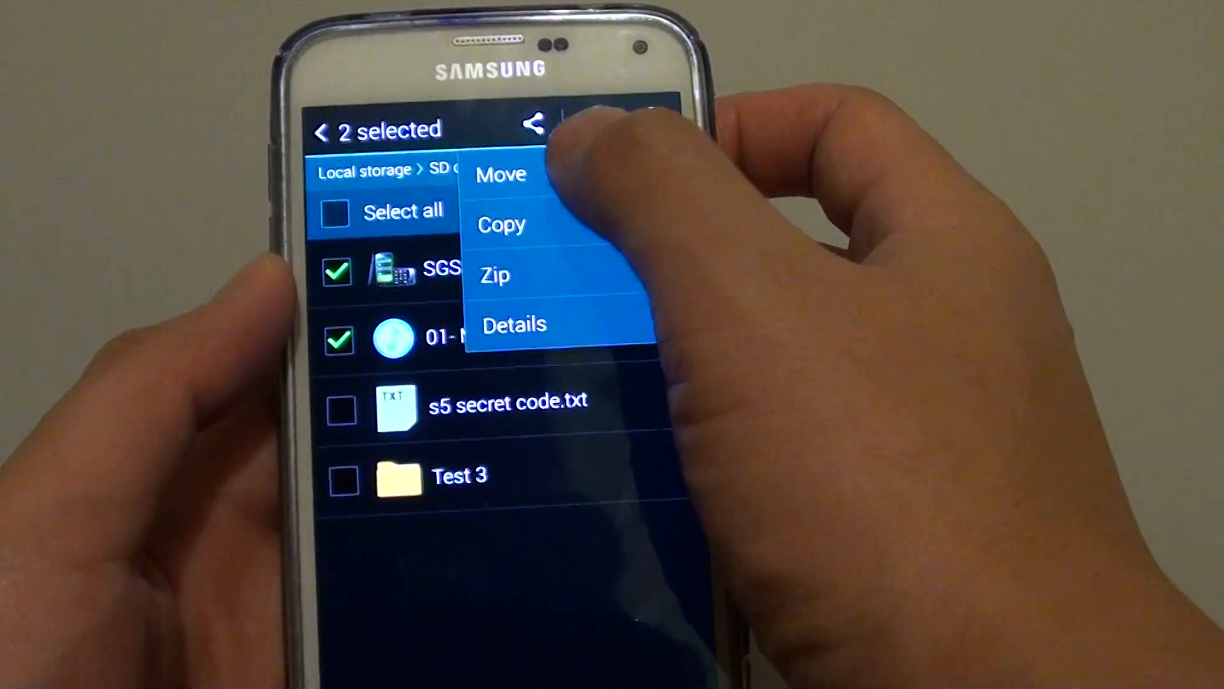
Step: Move the two files, creating and entering a New folder inside temp in device storage
left_click(502, 173)
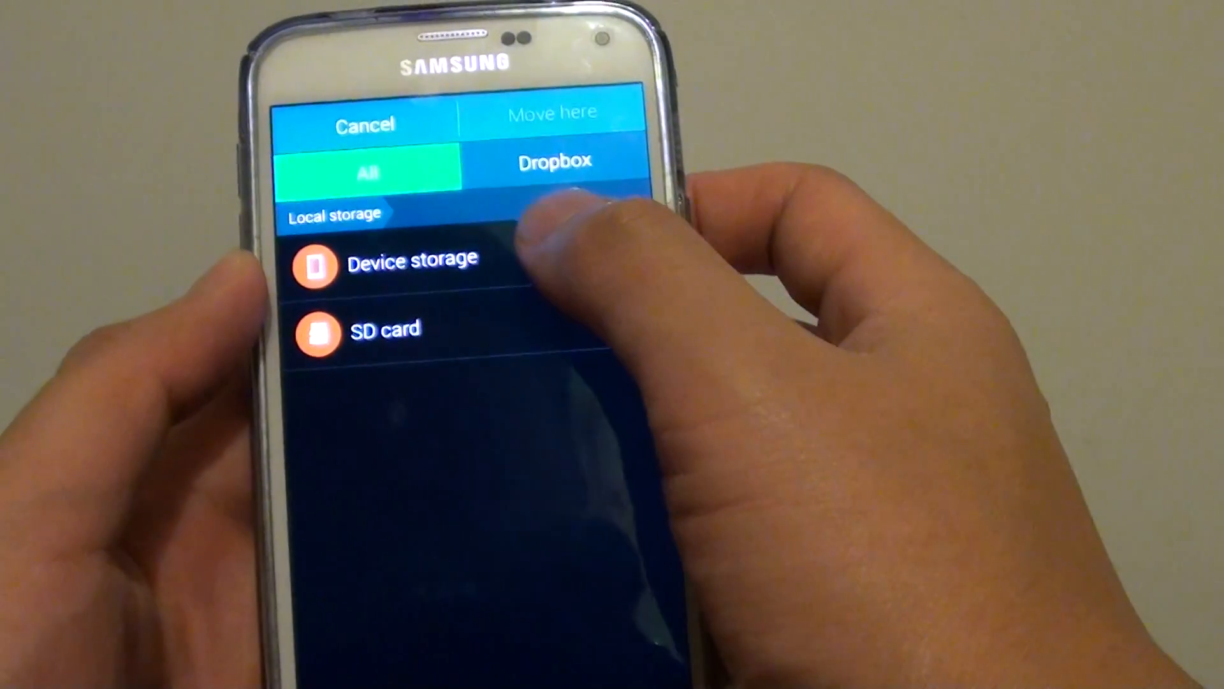
left_click(411, 261)
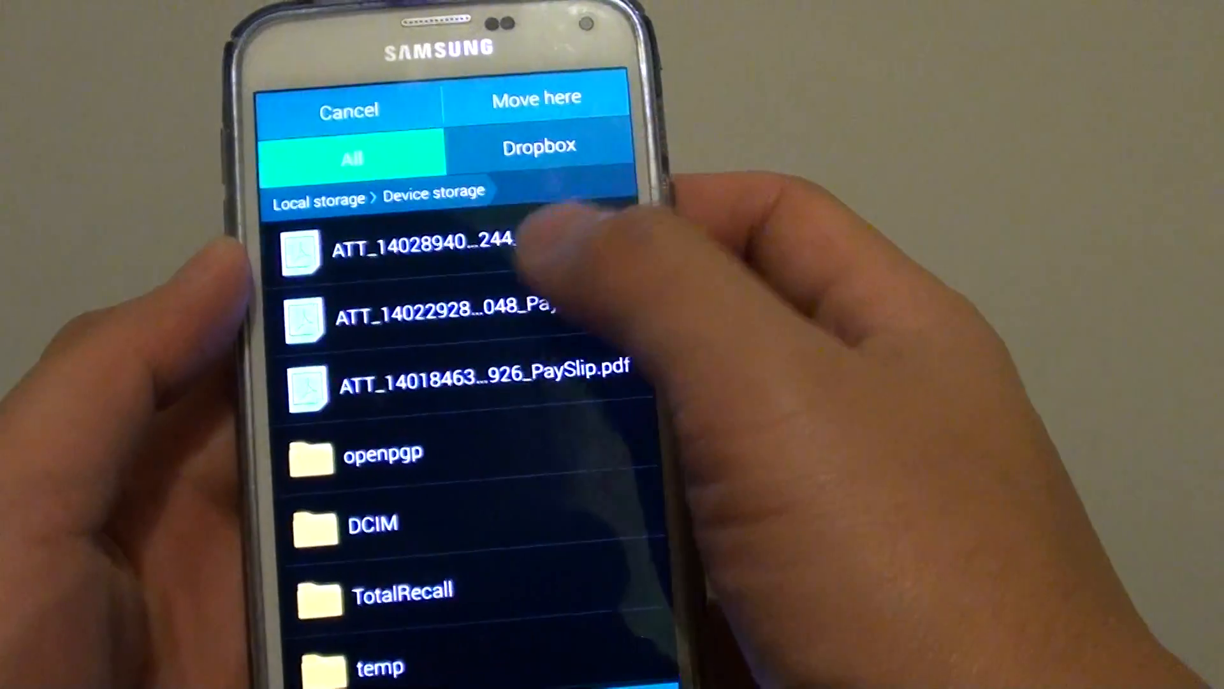
left_click(380, 668)
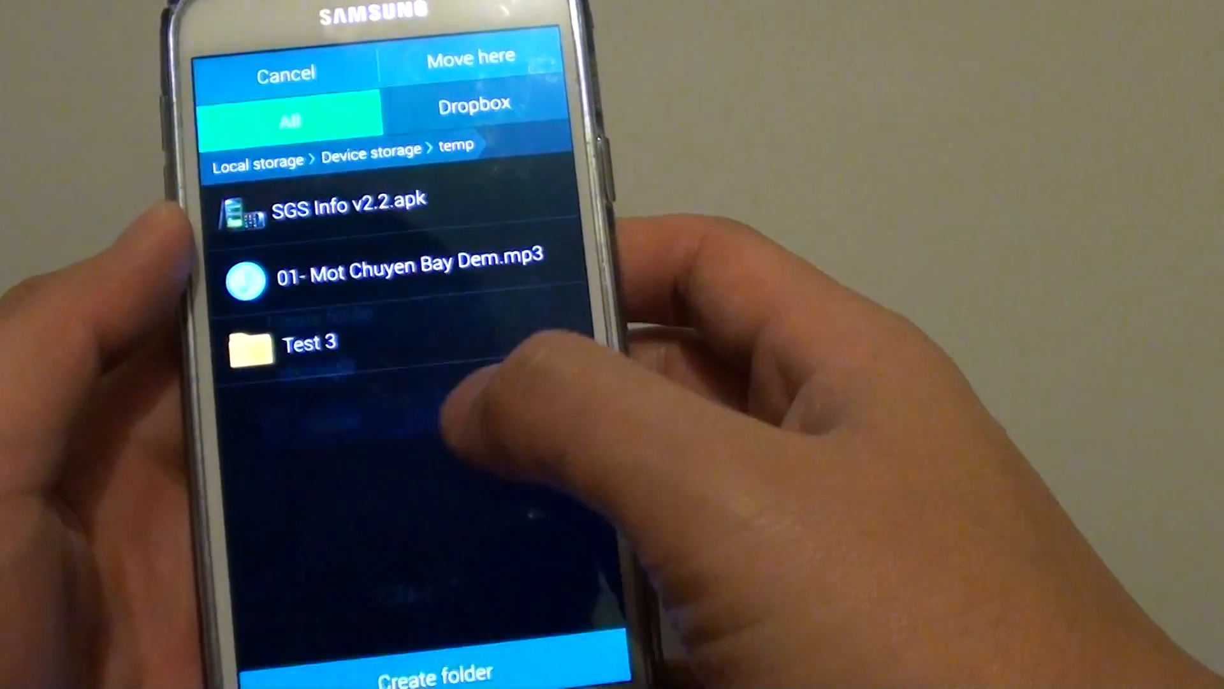
left_click(434, 673)
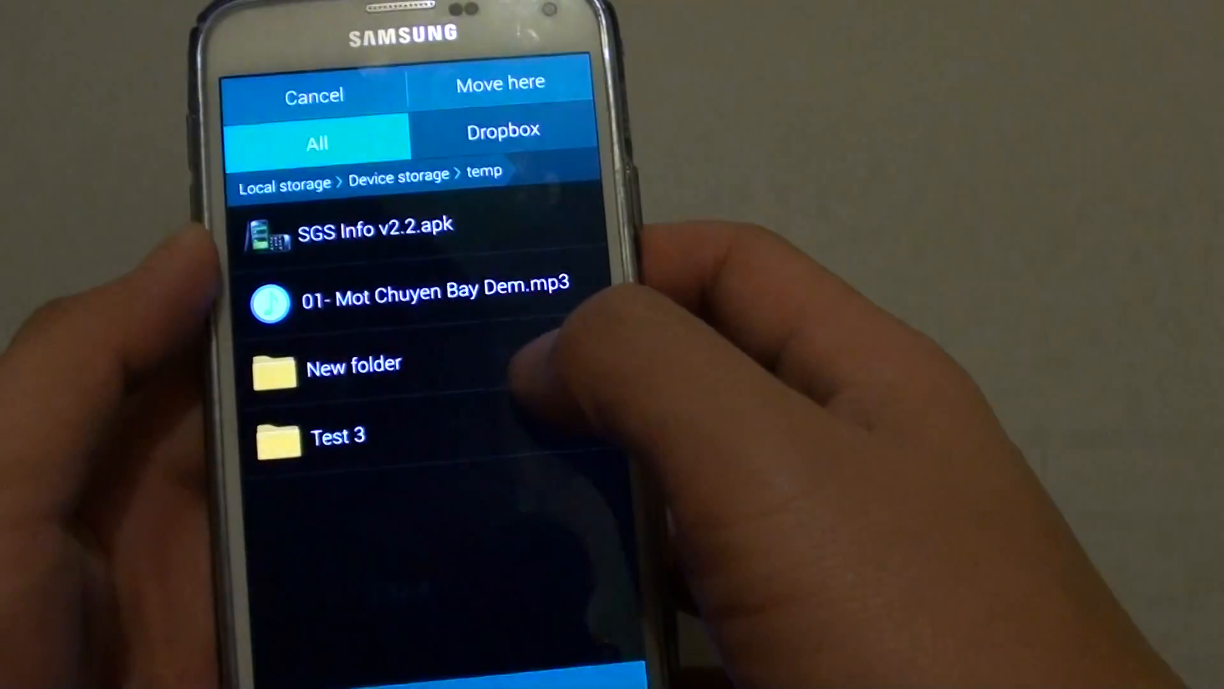
left_click(354, 368)
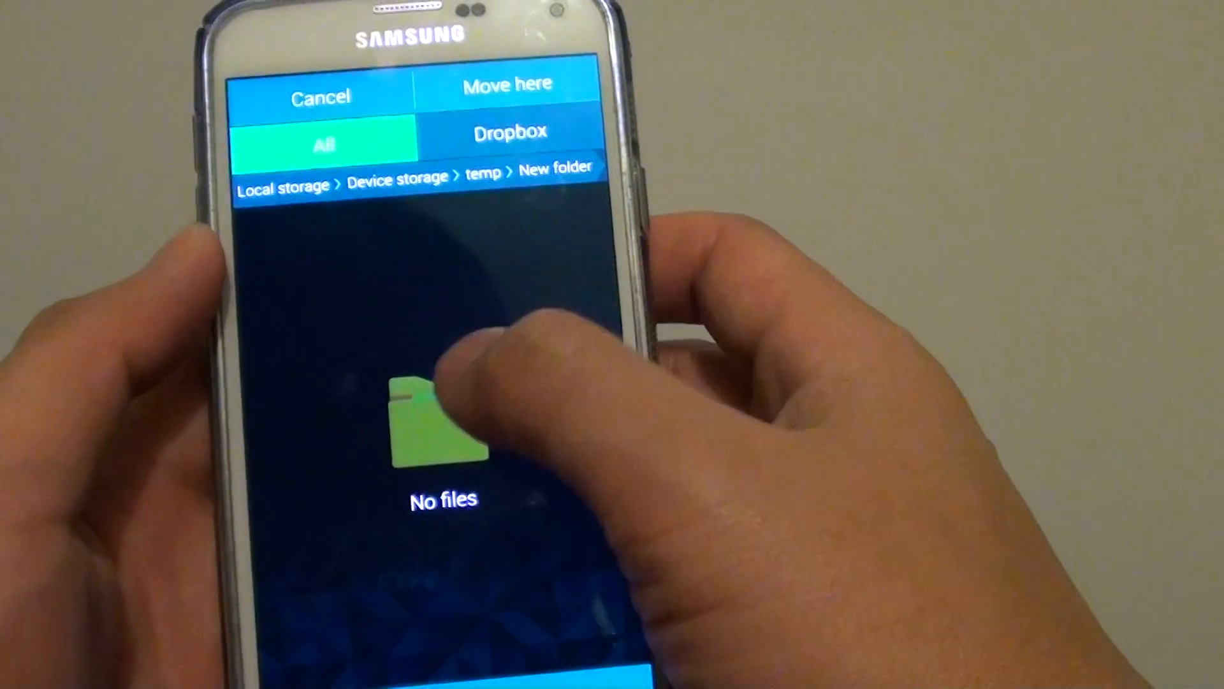